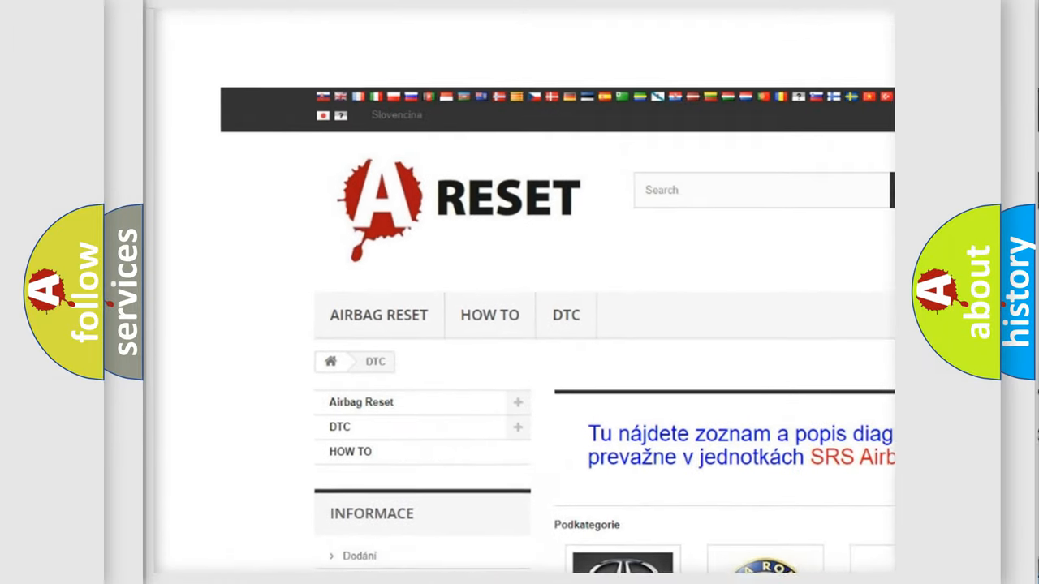
- Open the Lincoln DTC page from the brand grid and scroll through its airbag trouble codes
scroll(down, 3)
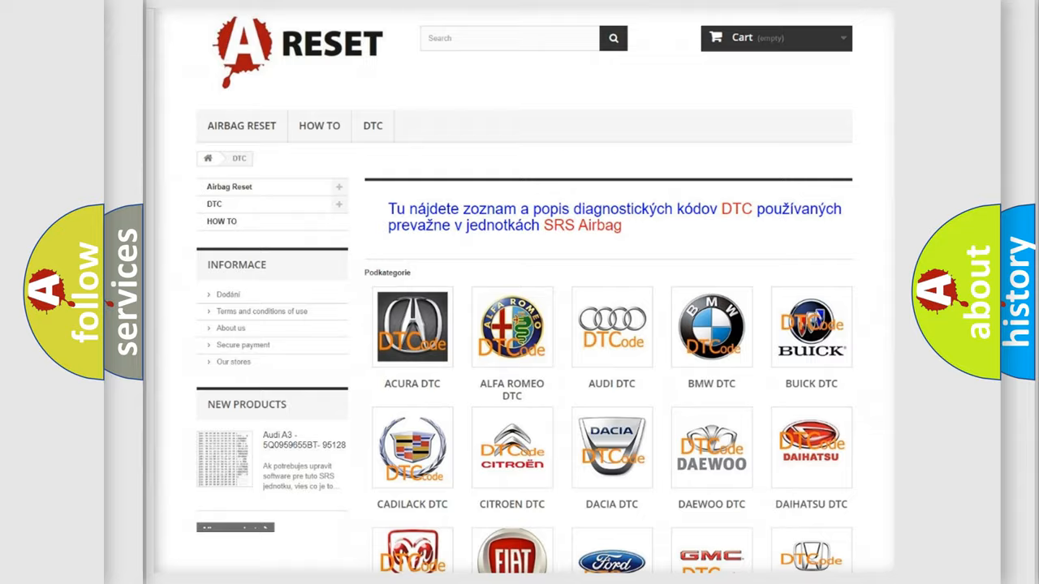
scroll(down, 3)
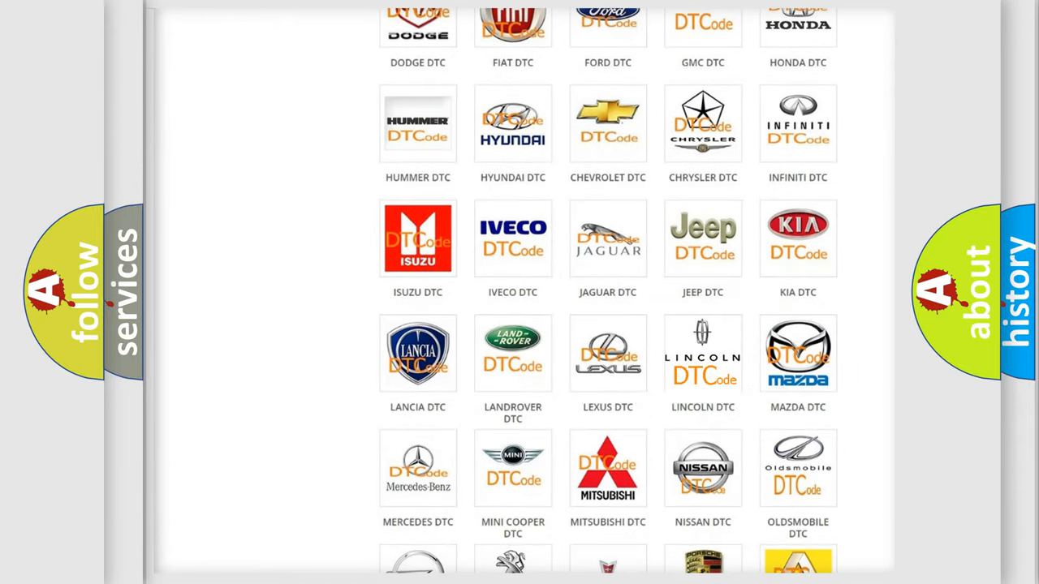
click(701, 354)
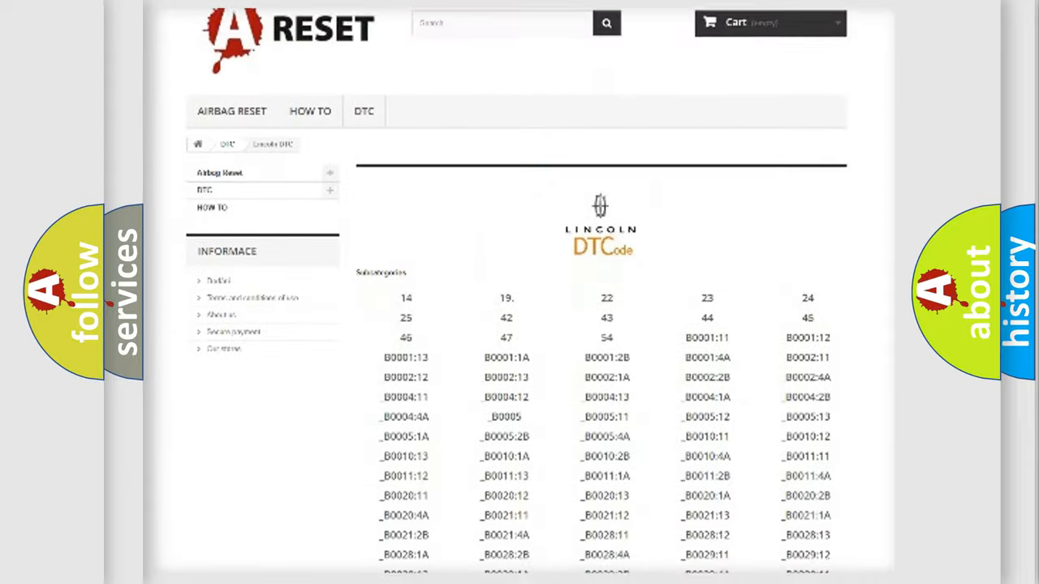
scroll(down, 3)
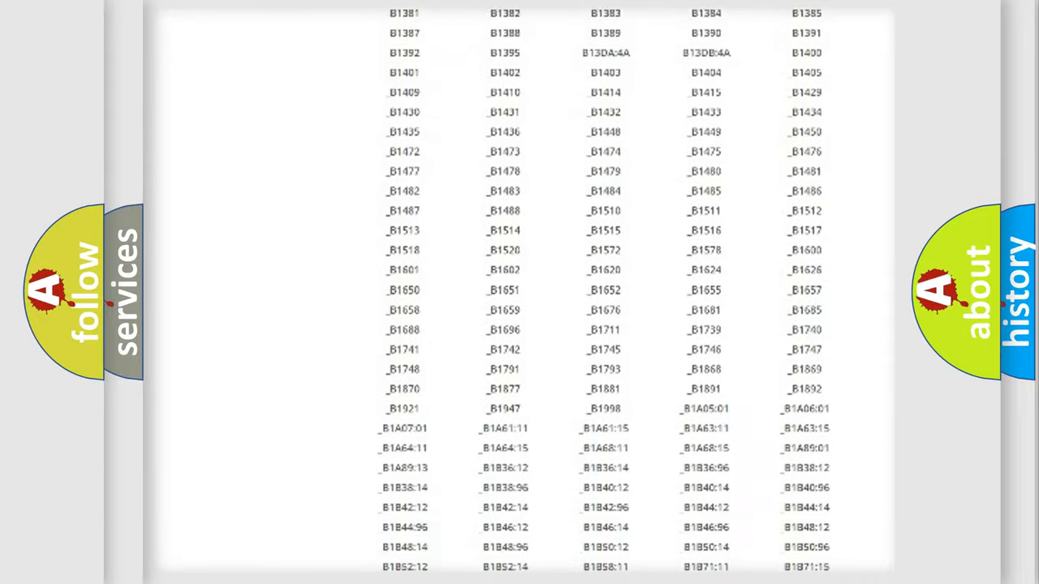